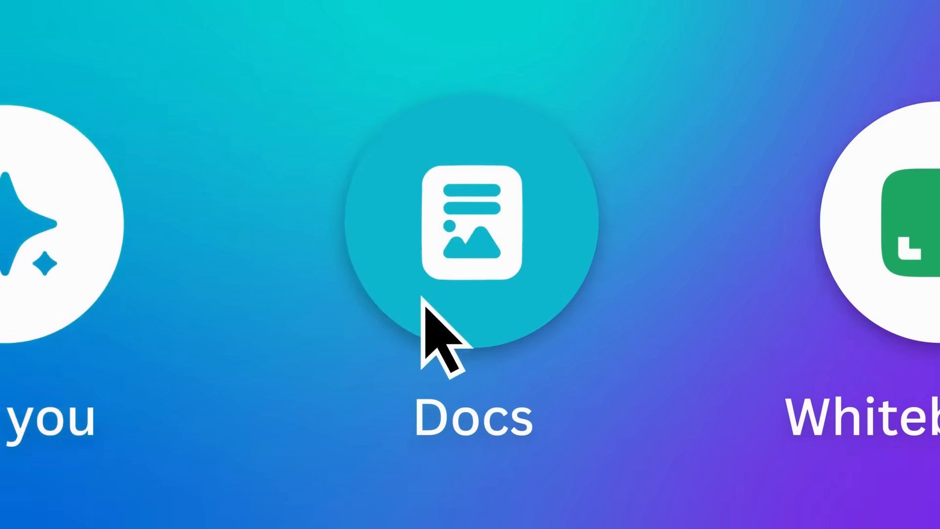
Step: Show the Canva home page and scroll to the design-type creation options
{"action": "left_click", "coordinate": [471, 219]}
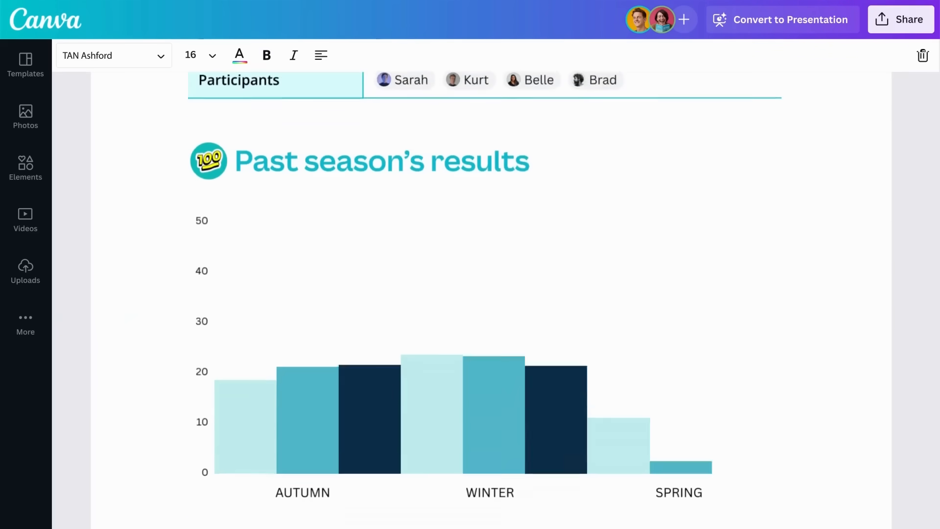
{"action": "scroll", "scroll_direction": "down", "scroll_amount": 3}
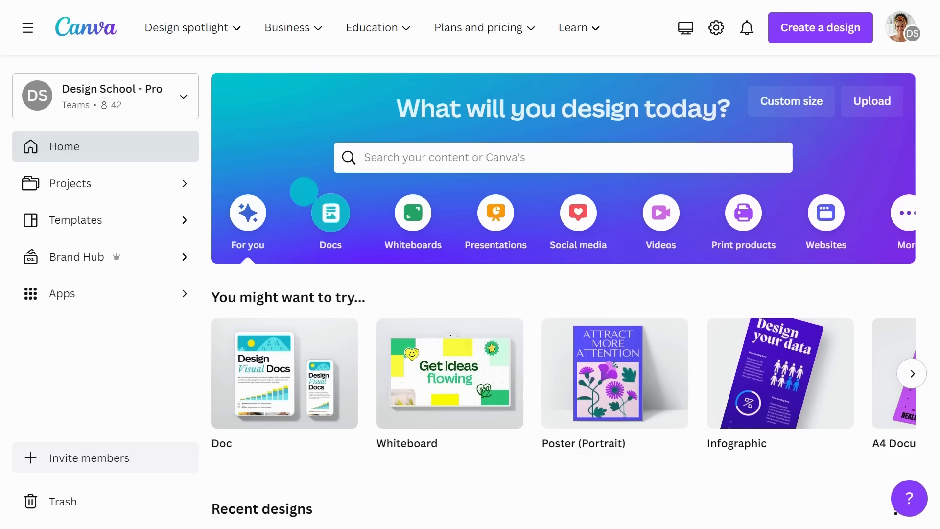
Step: Create a blank doc and choose Magic Write from the '/' actions list
{"action": "left_click", "coordinate": [330, 213]}
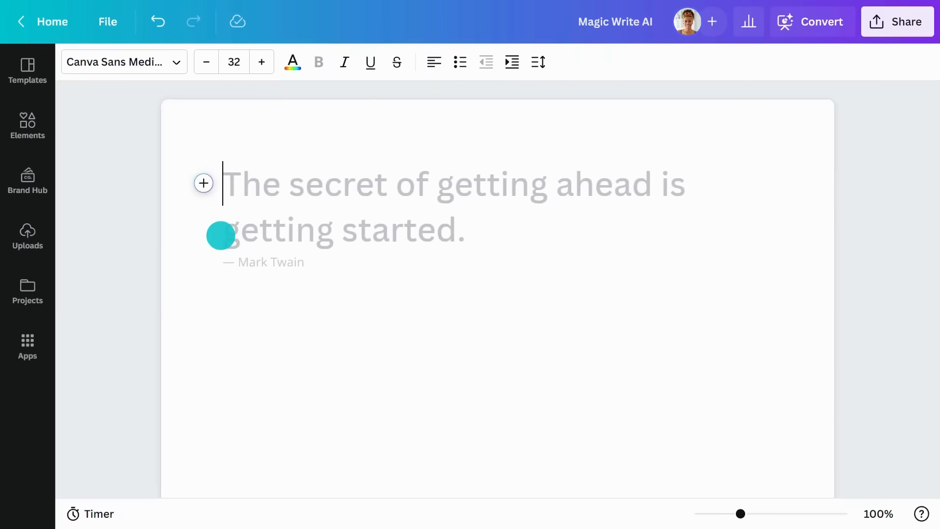
{"action": "type", "text": "/"}
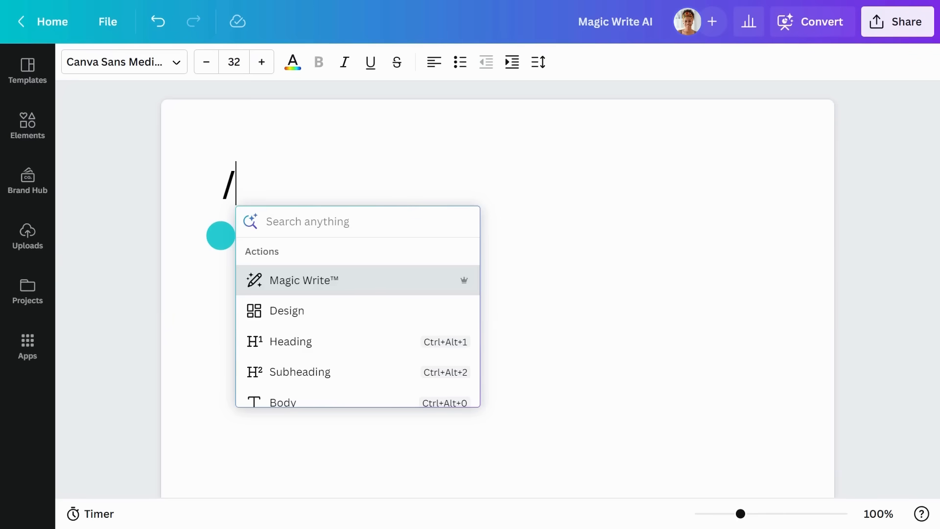
{"action": "left_click", "coordinate": [302, 281]}
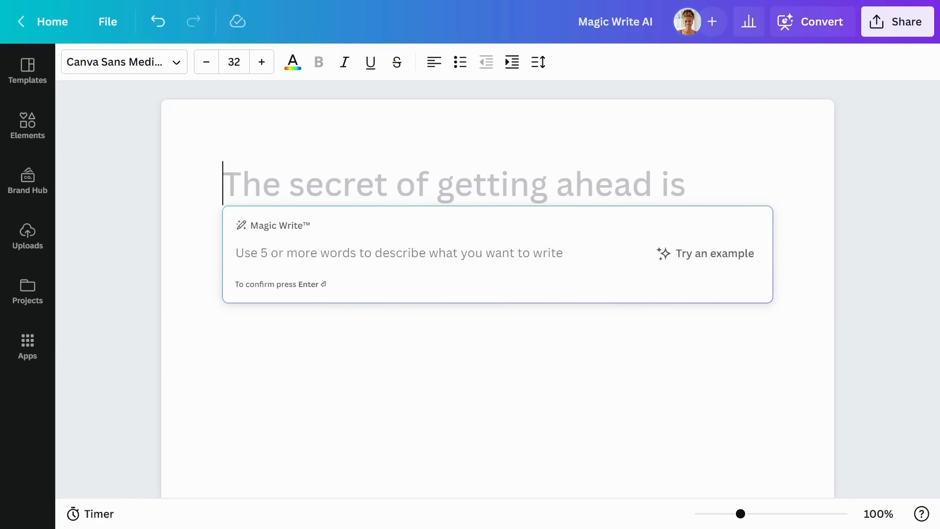
{"action": "type", "text": "Write a cover letter"}
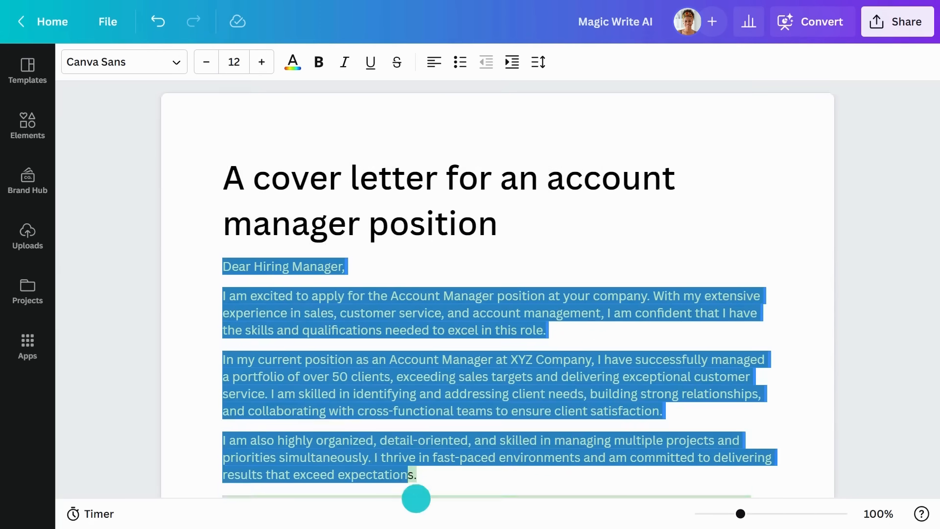
Step: Lengthen the generated cover letter using Magic Write's Expand text option
{"action": "scroll", "scroll_direction": "down", "scroll_amount": 3}
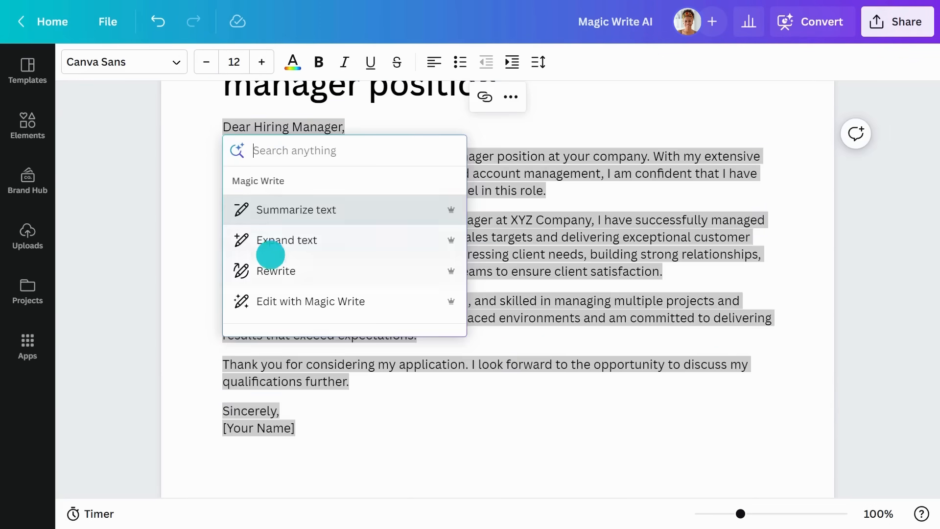
{"action": "left_click", "coordinate": [275, 270]}
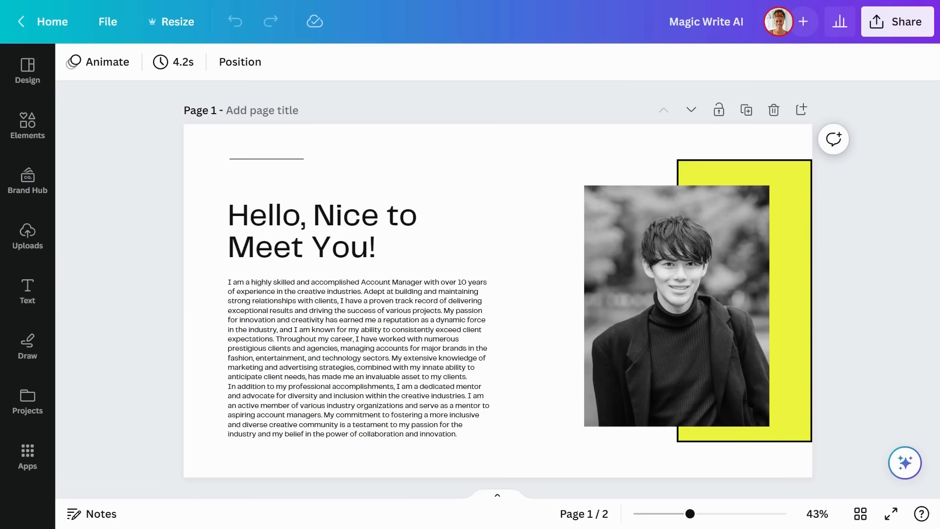
Step: Rewrite the self-introduction paragraph beside the portrait with Magic Write
{"action": "left_click", "coordinate": [402, 395]}
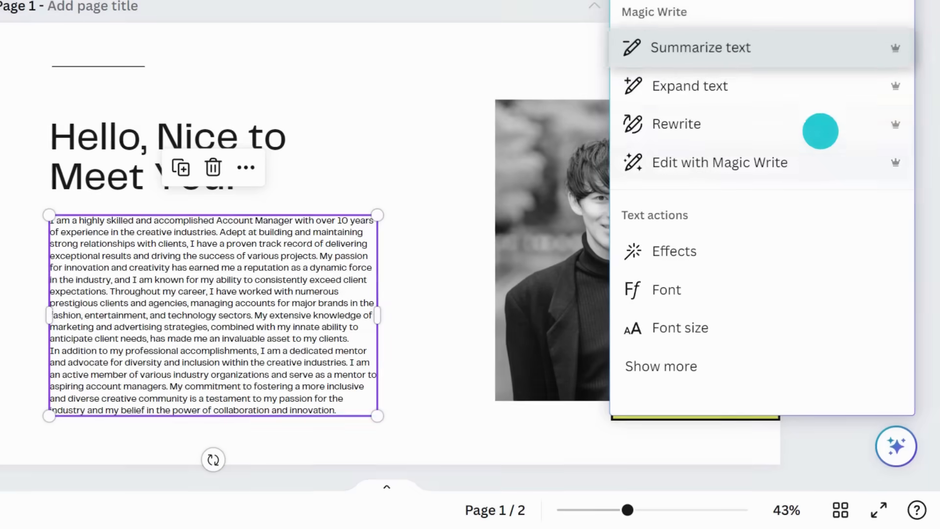
{"action": "left_click", "coordinate": [701, 47]}
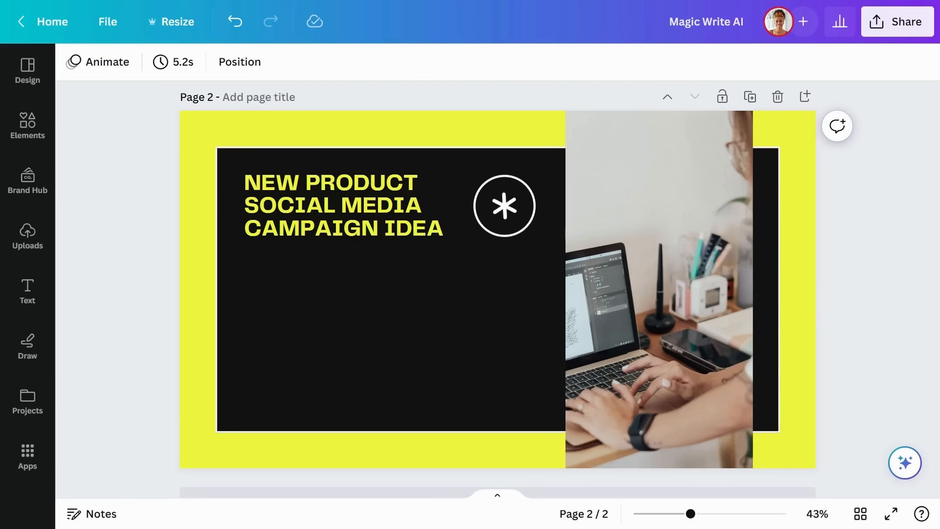
Step: Add a campaign-ideas text box under the heading and adjust its text colour
{"action": "left_click", "coordinate": [329, 204]}
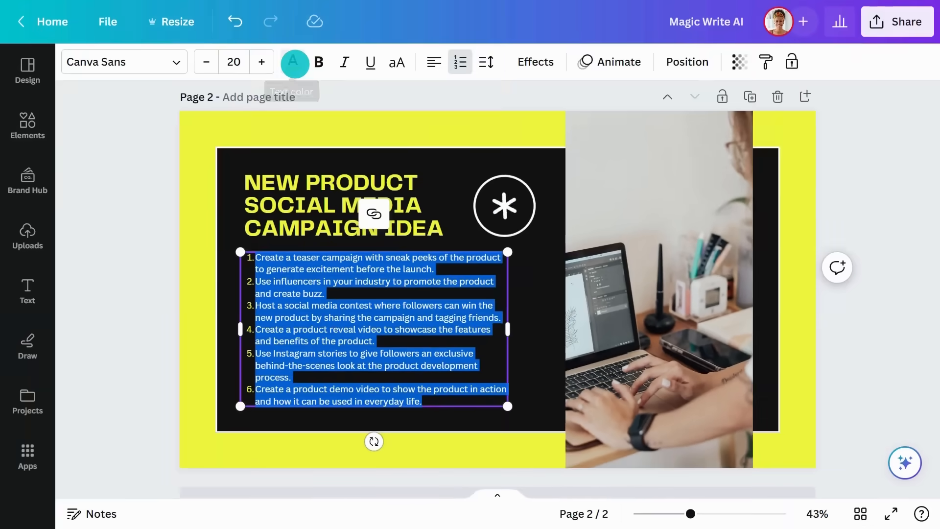
{"action": "left_click", "coordinate": [114, 62]}
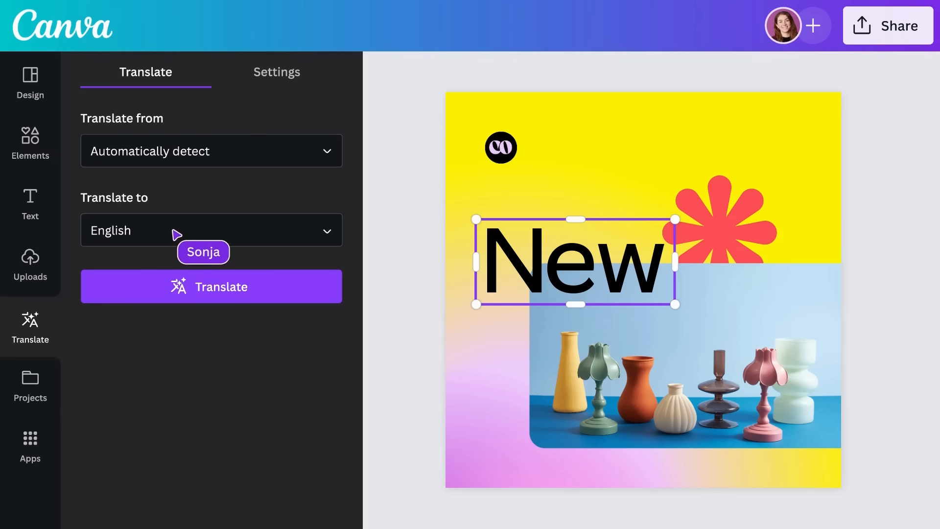
Step: Choose Korean as the Translate to language for the 'New' poster
{"action": "left_click", "coordinate": [211, 230]}
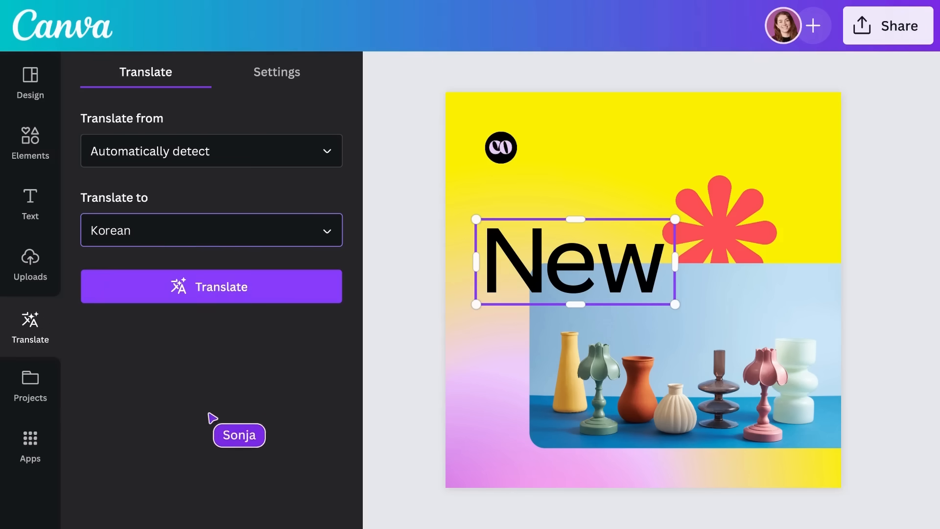
{"action": "left_click", "coordinate": [211, 286]}
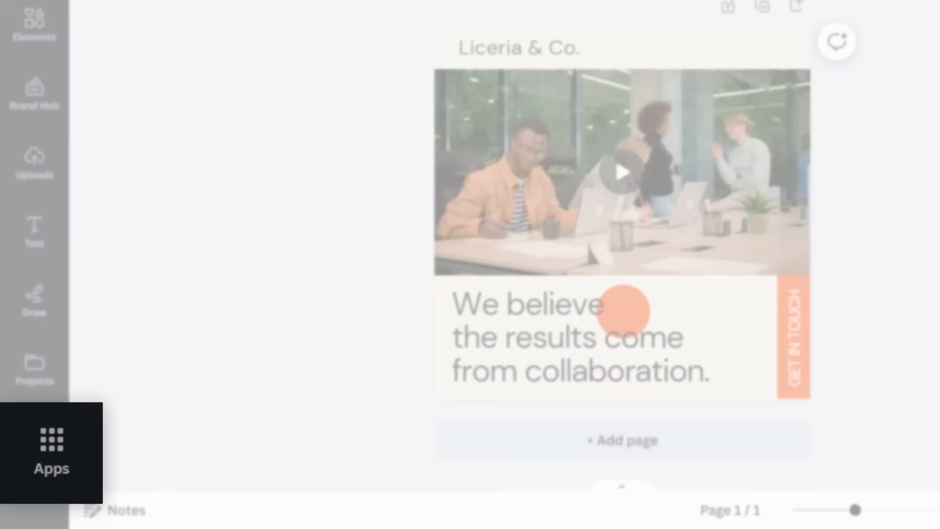
Step: Launch the Translate app from the Apps panel's More from Canva section
{"action": "left_click", "coordinate": [35, 437]}
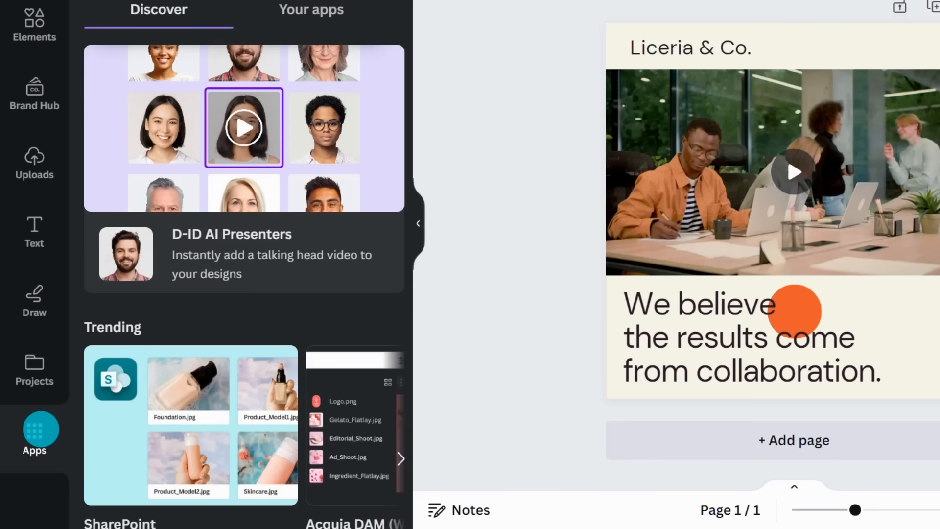
{"action": "scroll", "scroll_direction": "down", "scroll_amount": 3}
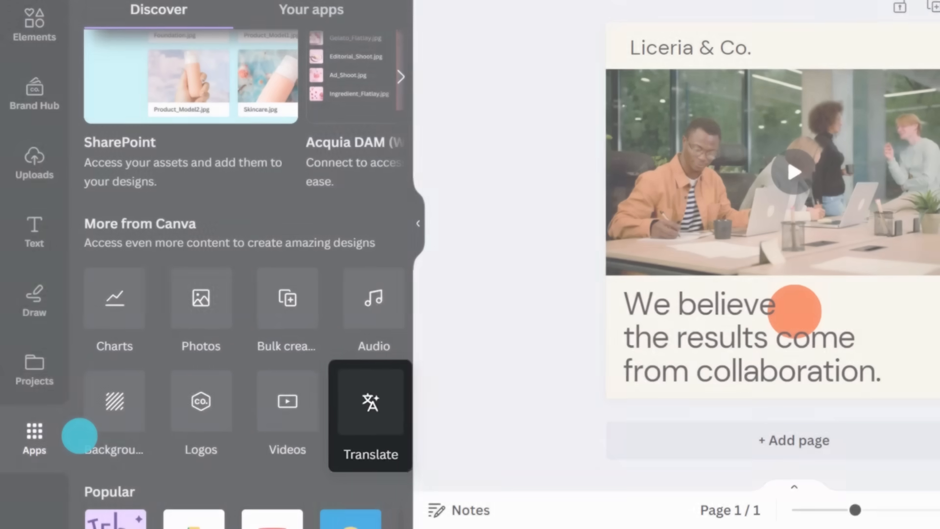
{"action": "left_click", "coordinate": [370, 411]}
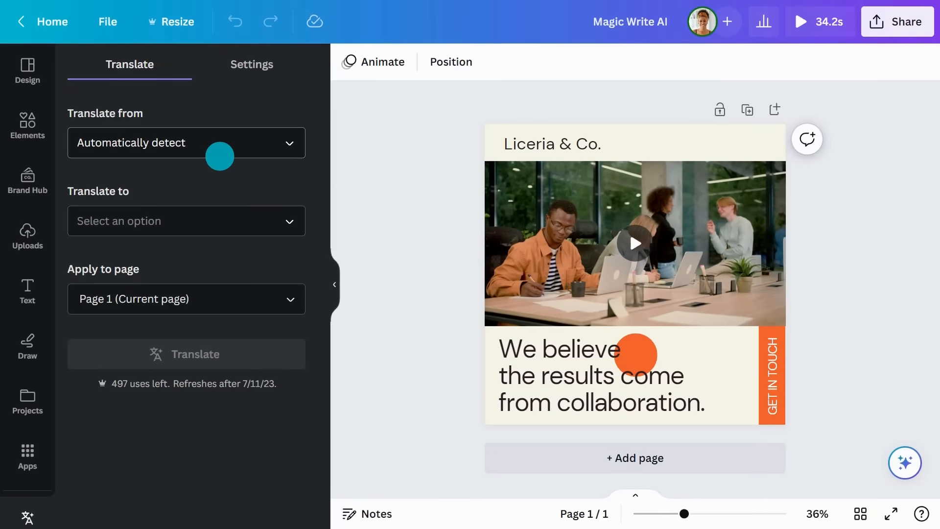
Step: Search 'spanish', set Spanish as the target language and translate the page
{"action": "left_click", "coordinate": [186, 220]}
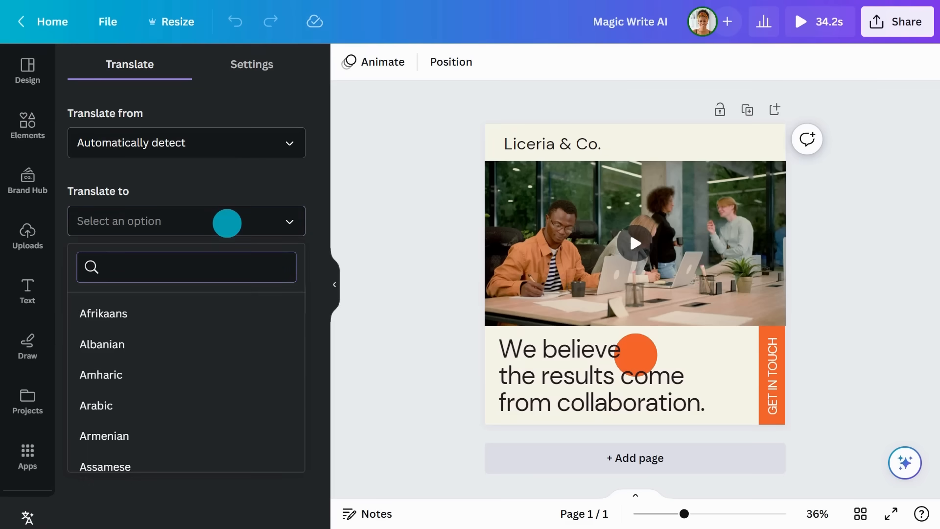
{"action": "scroll", "scroll_direction": "down", "scroll_amount": 3}
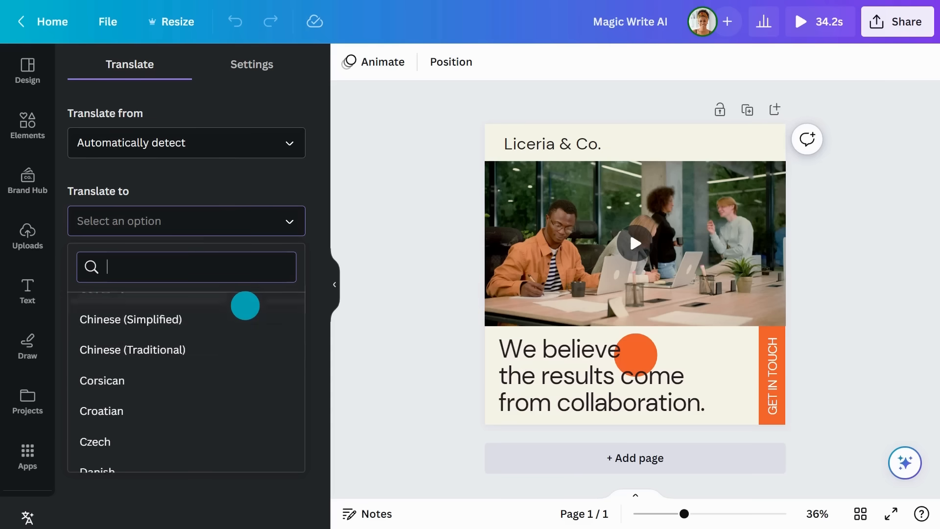
{"action": "type", "text": "spanish"}
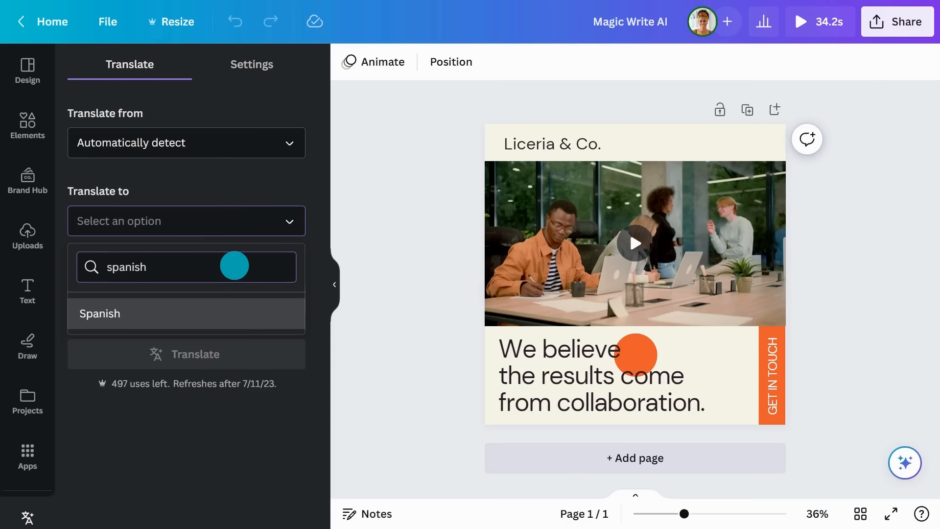
{"action": "left_click", "coordinate": [99, 313]}
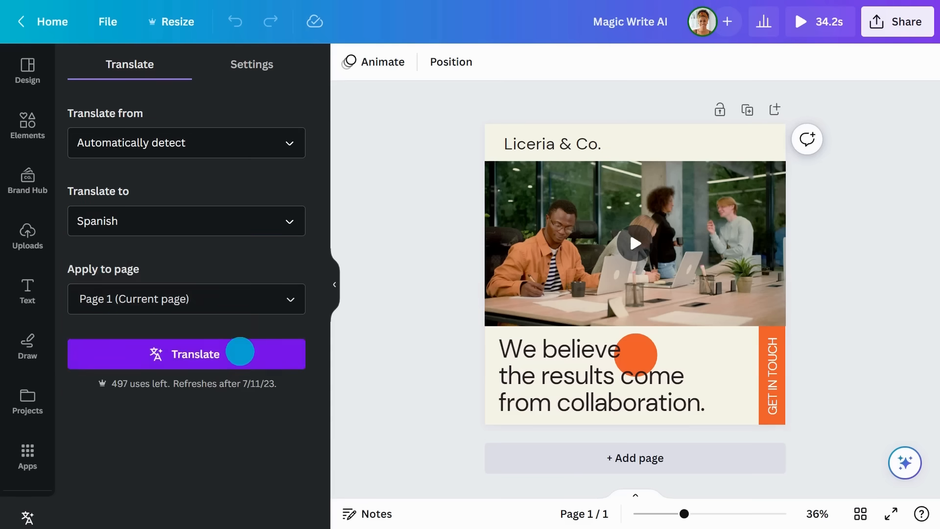
{"action": "left_click", "coordinate": [186, 353]}
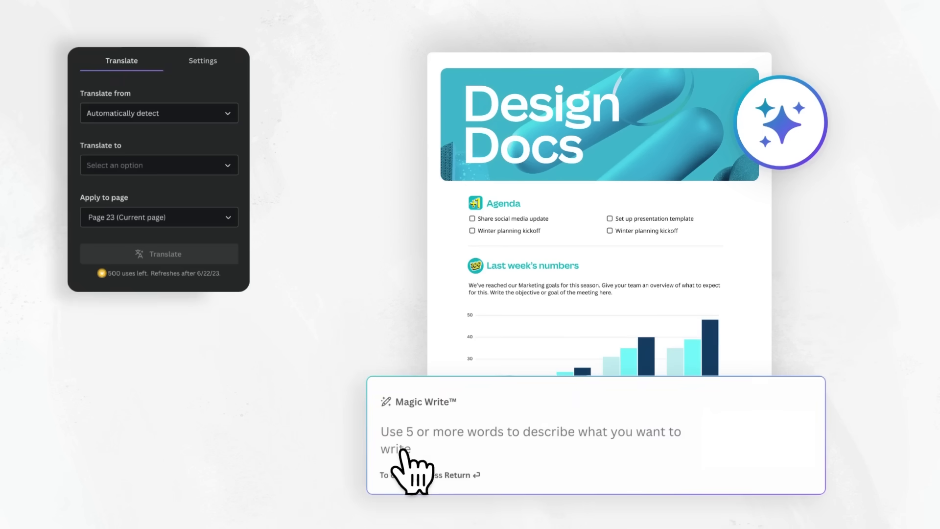
{"action": "mouse_move", "coordinate": [192, 269]}
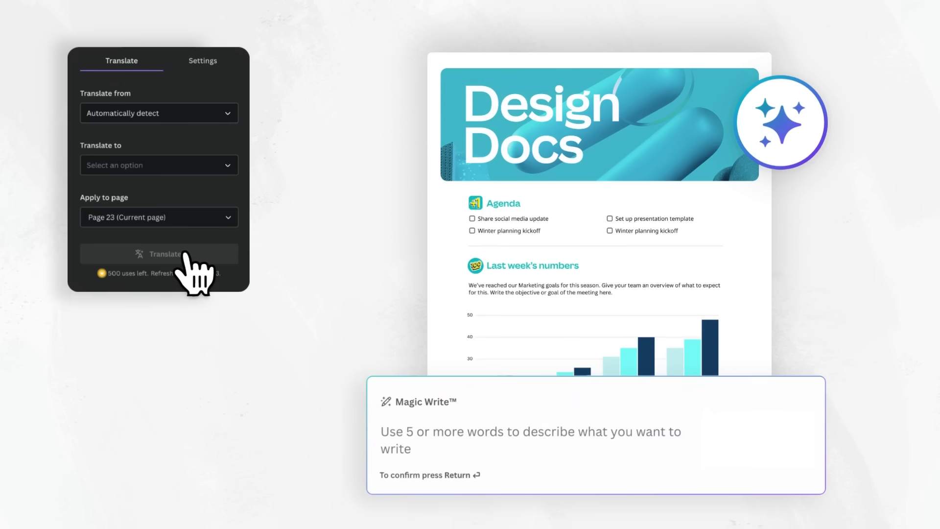